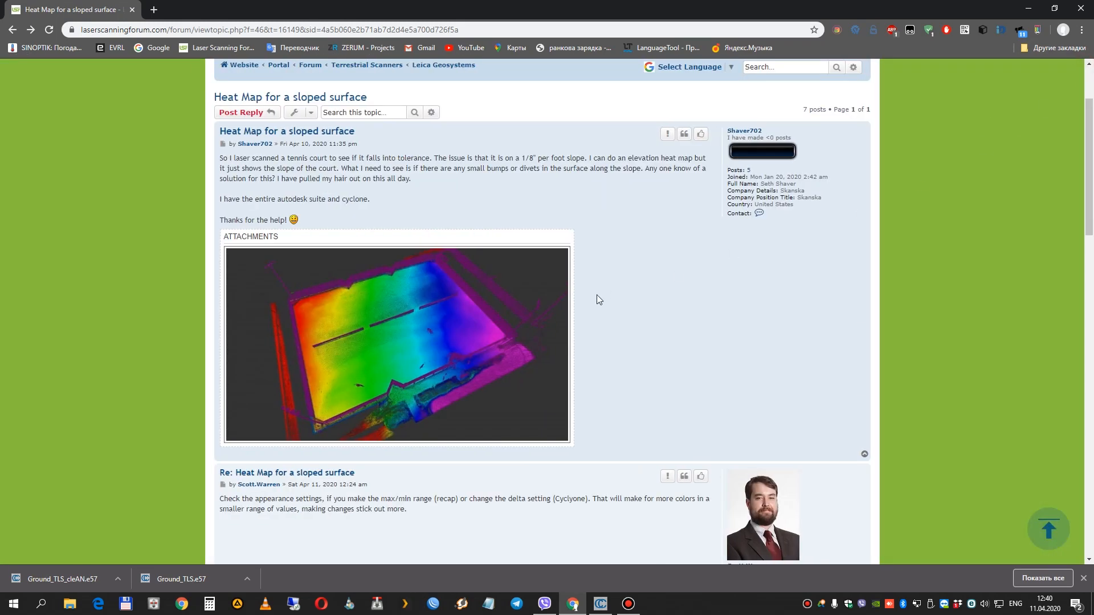
pyautogui.moveTo(411, 272)
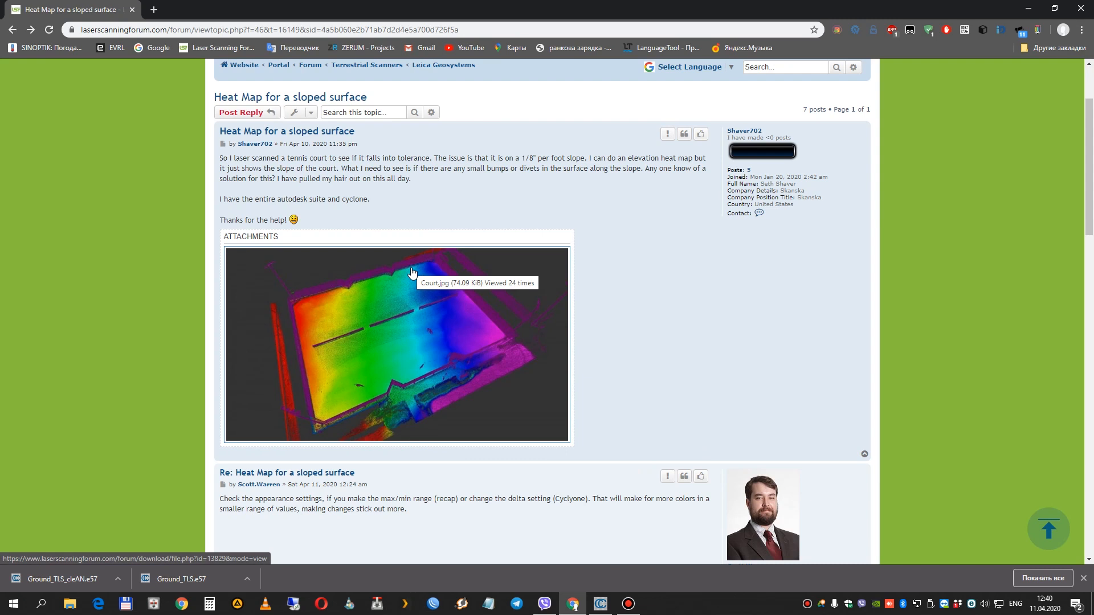
pyautogui.moveTo(434, 291)
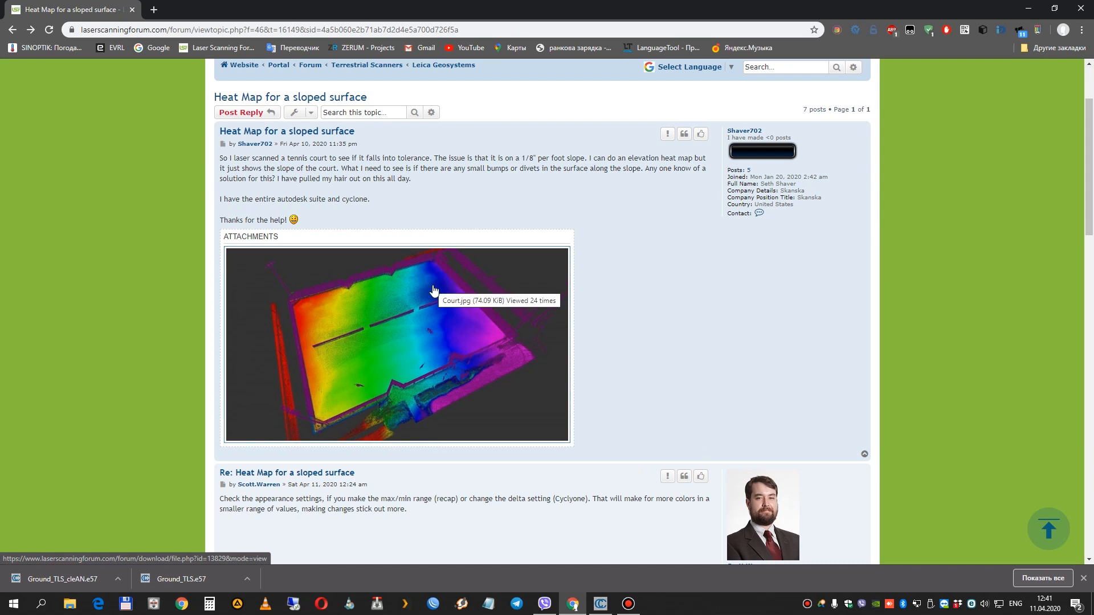
pyautogui.moveTo(145, 150)
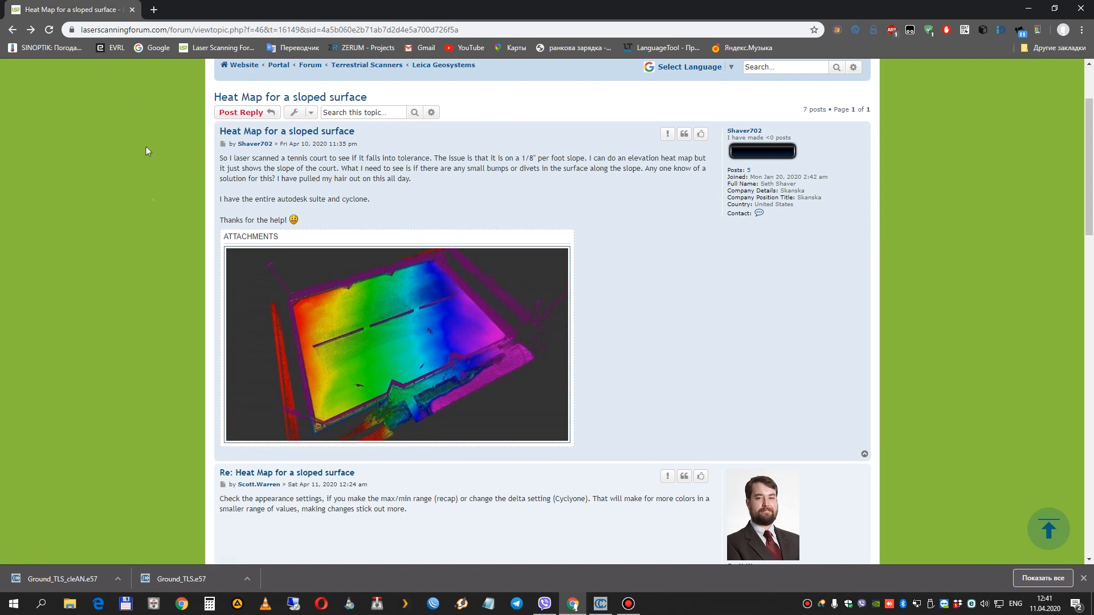
# Step: View the forum post's attached Court.jpg sloped-court heat map at full size
pyautogui.click(397, 345)
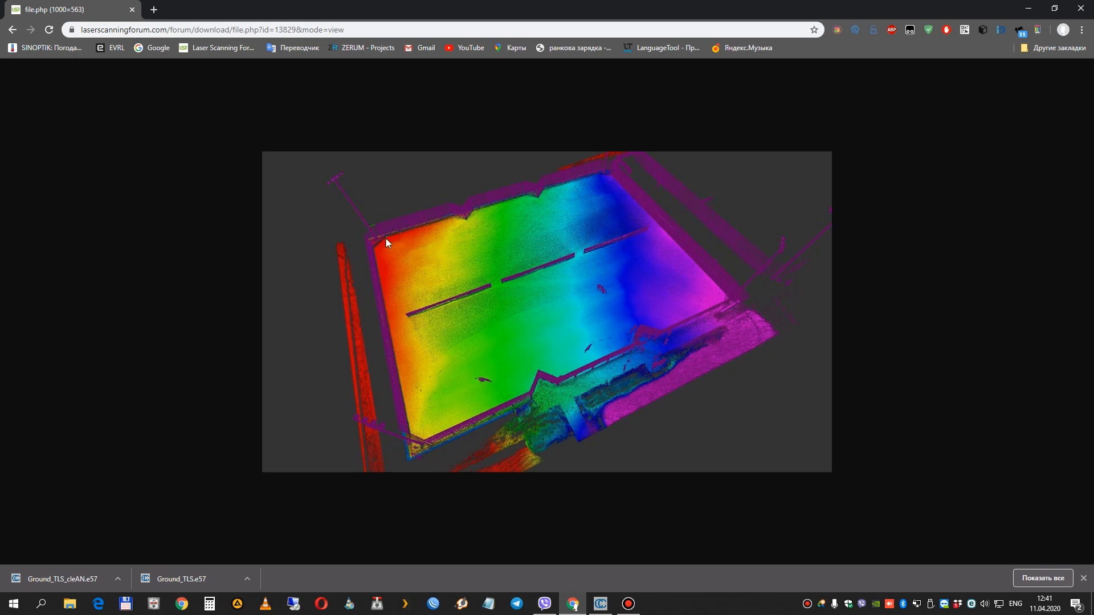
pyautogui.moveTo(723, 309)
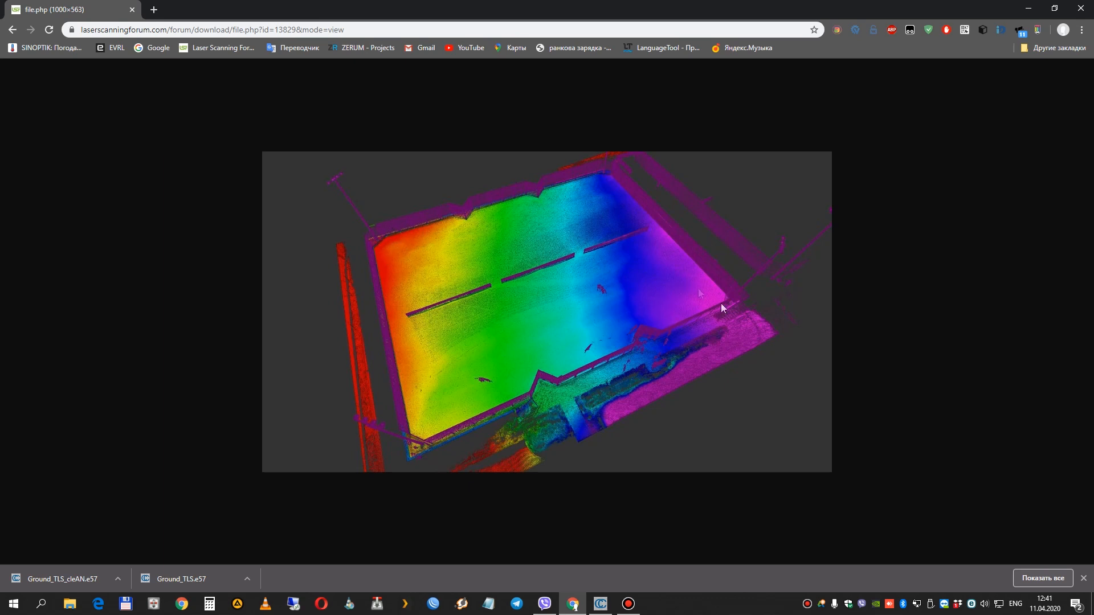
pyautogui.click(13, 30)
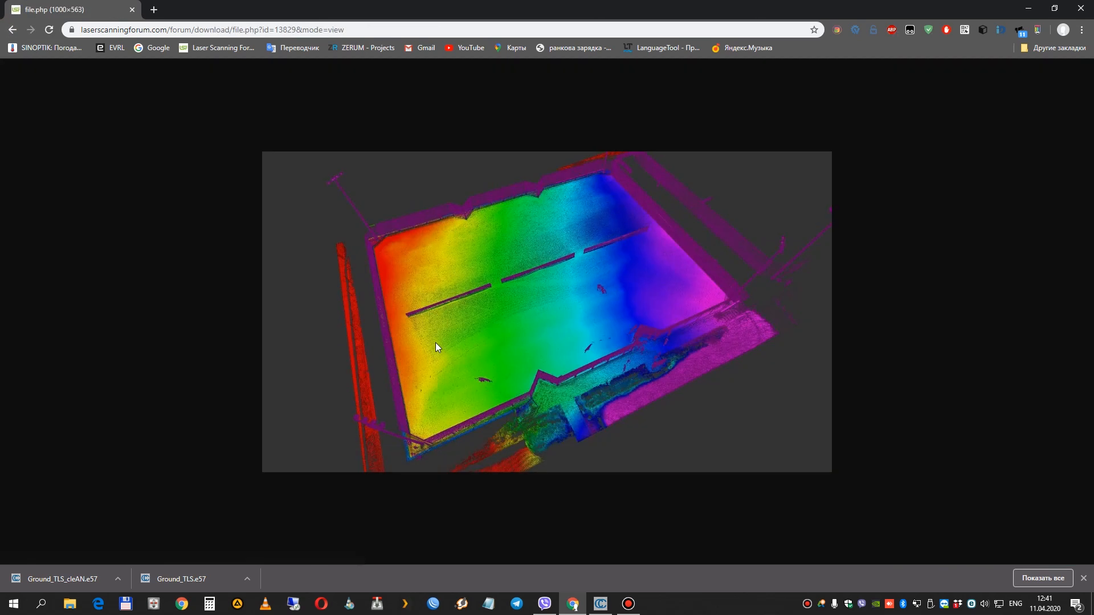
pyautogui.moveTo(498, 239)
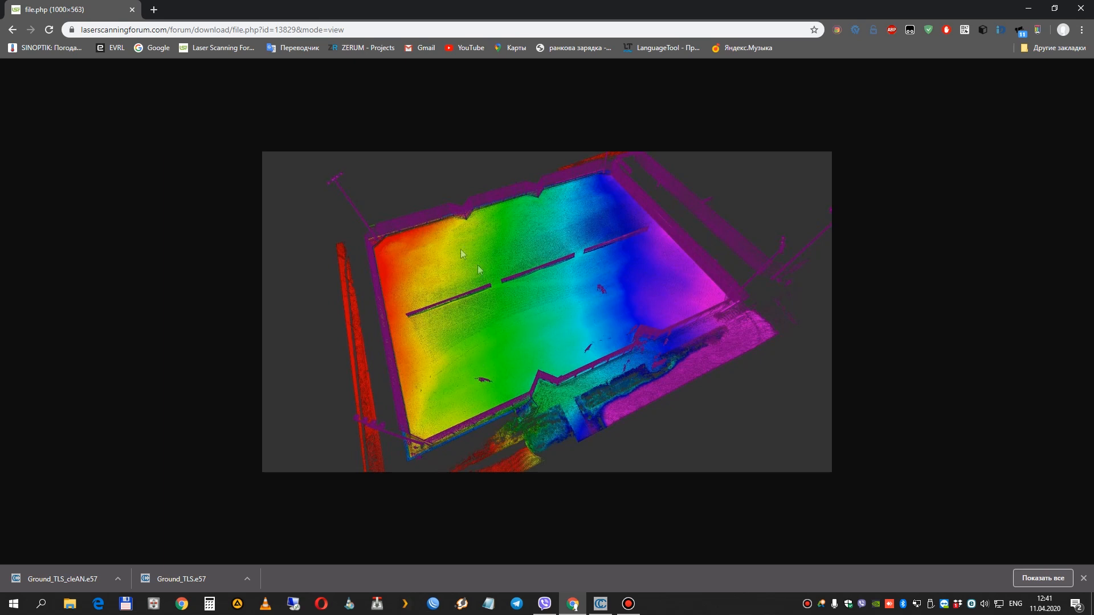
pyautogui.moveTo(707, 384)
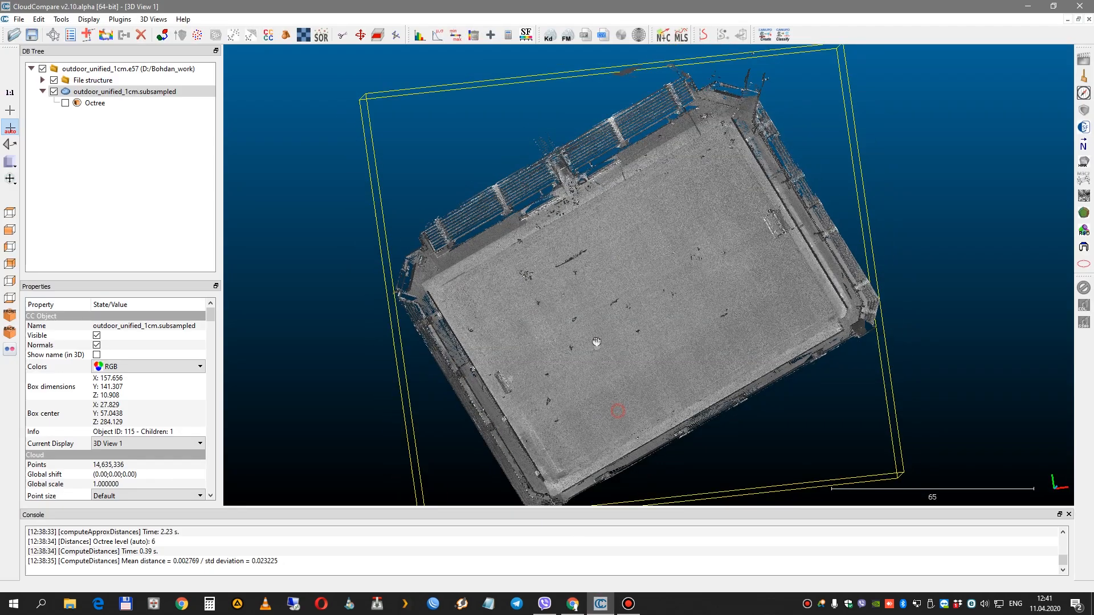
# Step: Select the outdoor_unified_1cm.subsampled field cloud and bring up the Plugins menu
pyautogui.moveTo(597, 342); pyautogui.dragTo(645, 276)
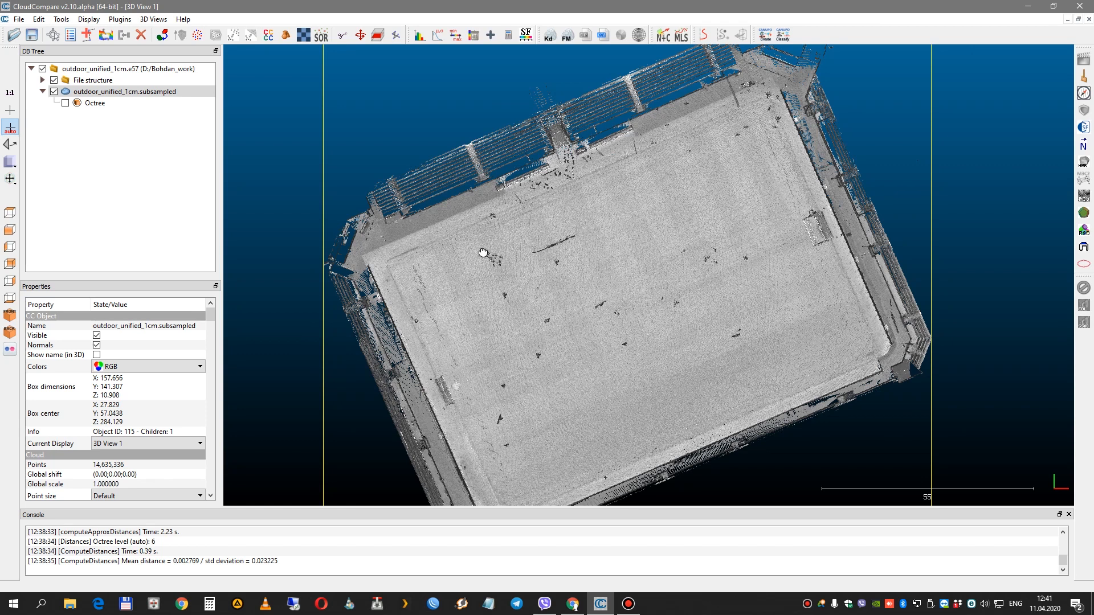
pyautogui.moveTo(452, 222)
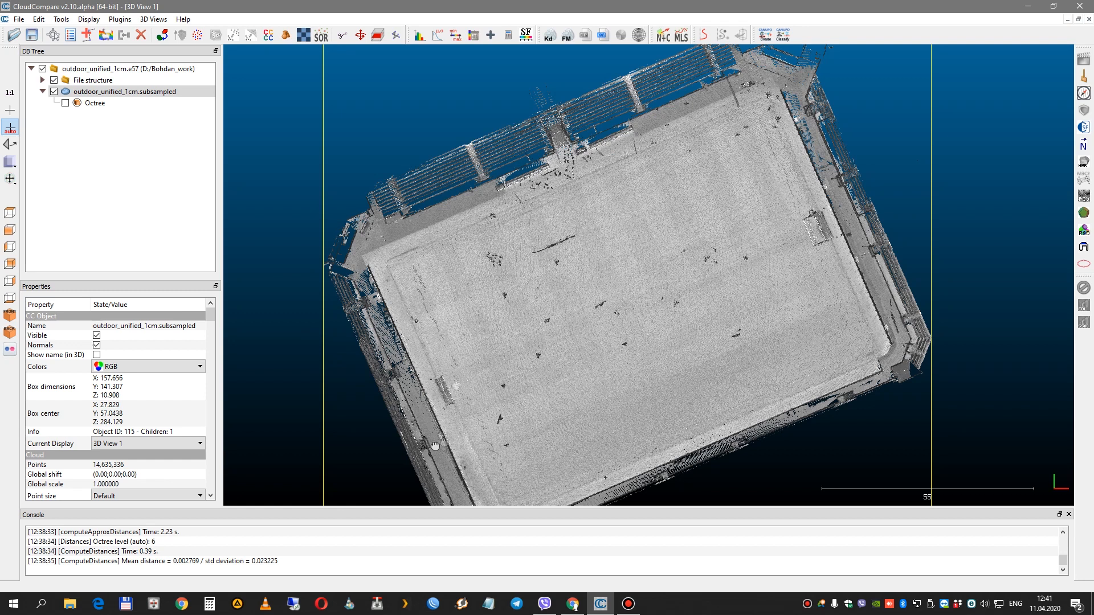
pyautogui.moveTo(536, 184)
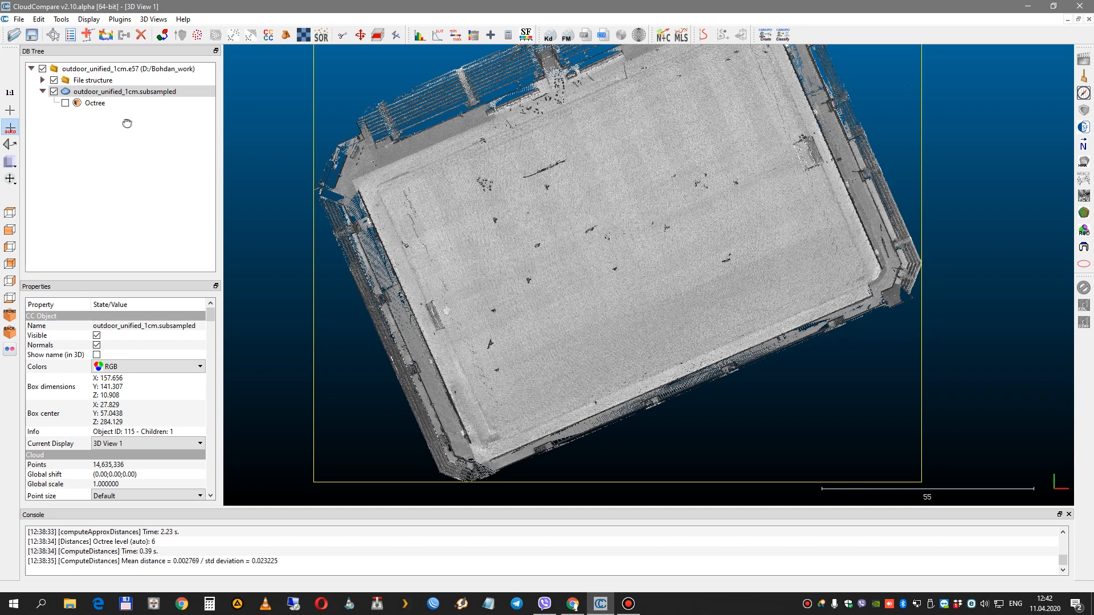
pyautogui.click(124, 91)
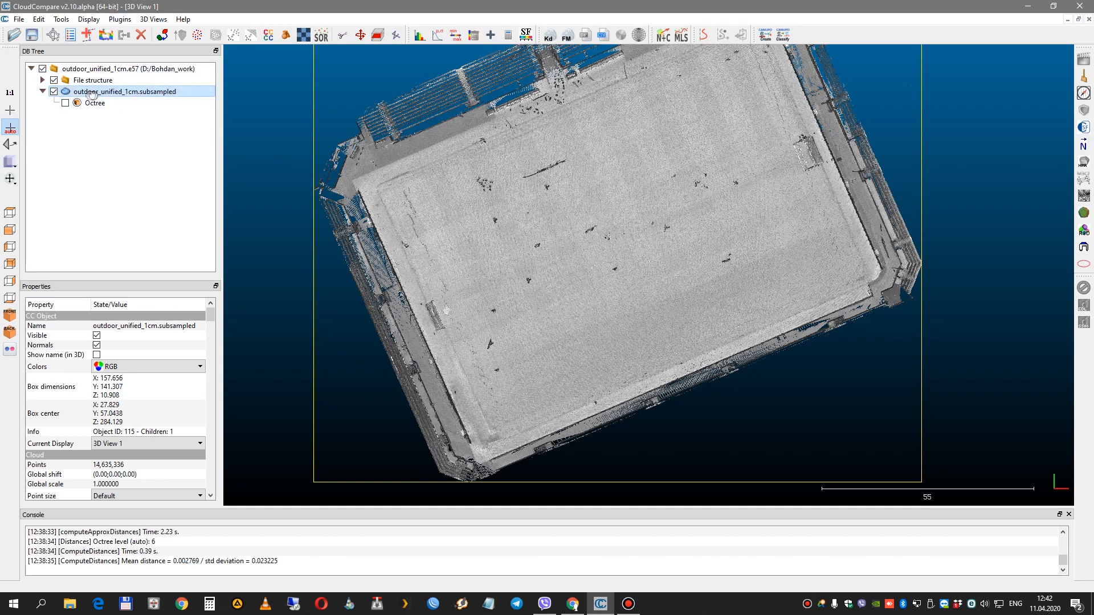
pyautogui.click(119, 20)
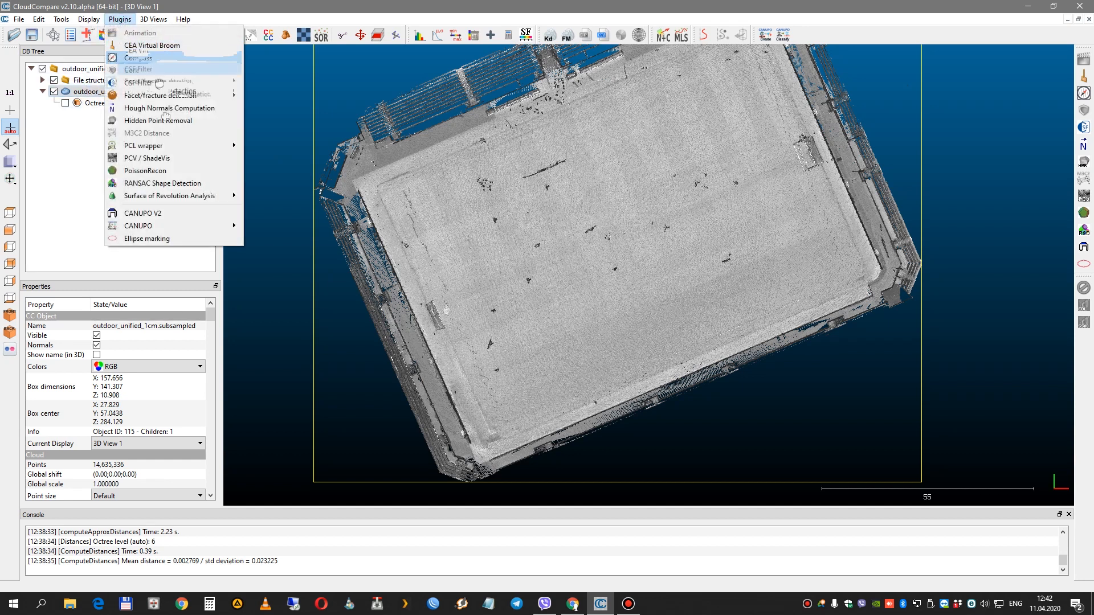
# Step: Run plane-only RANSAC detection with 5000000 min support points and 0.01 max distance
pyautogui.click(162, 182)
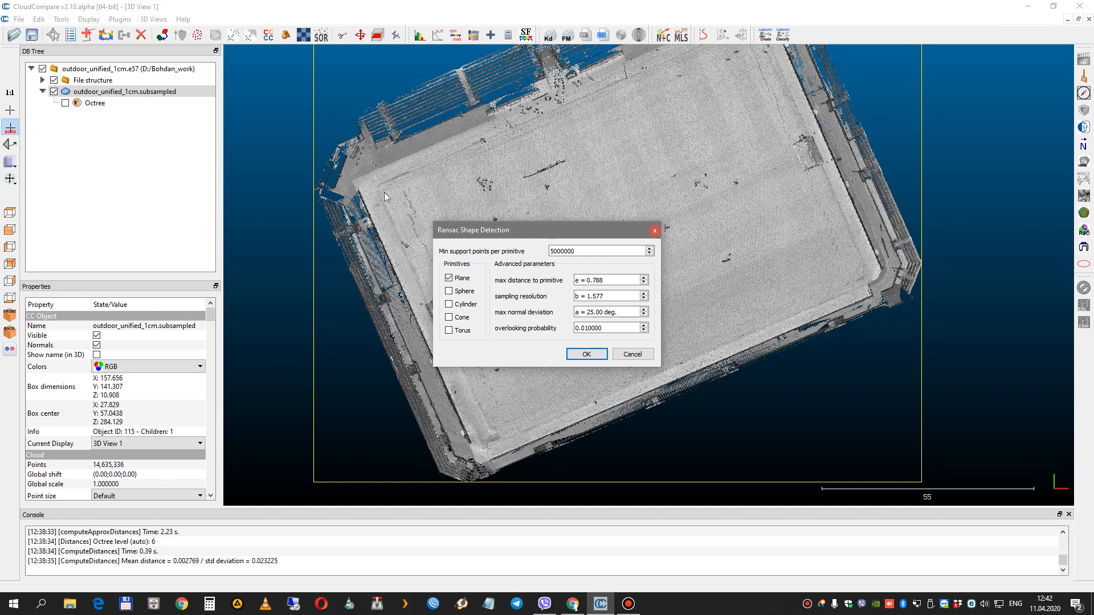
pyautogui.moveTo(253, 453)
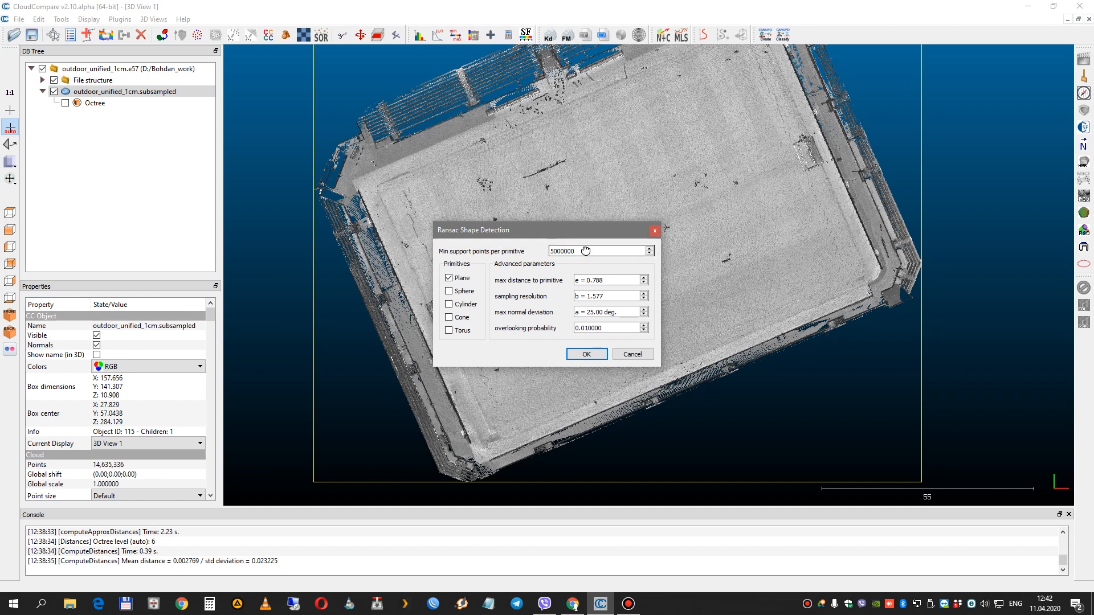
pyautogui.tripleClick(596, 251)
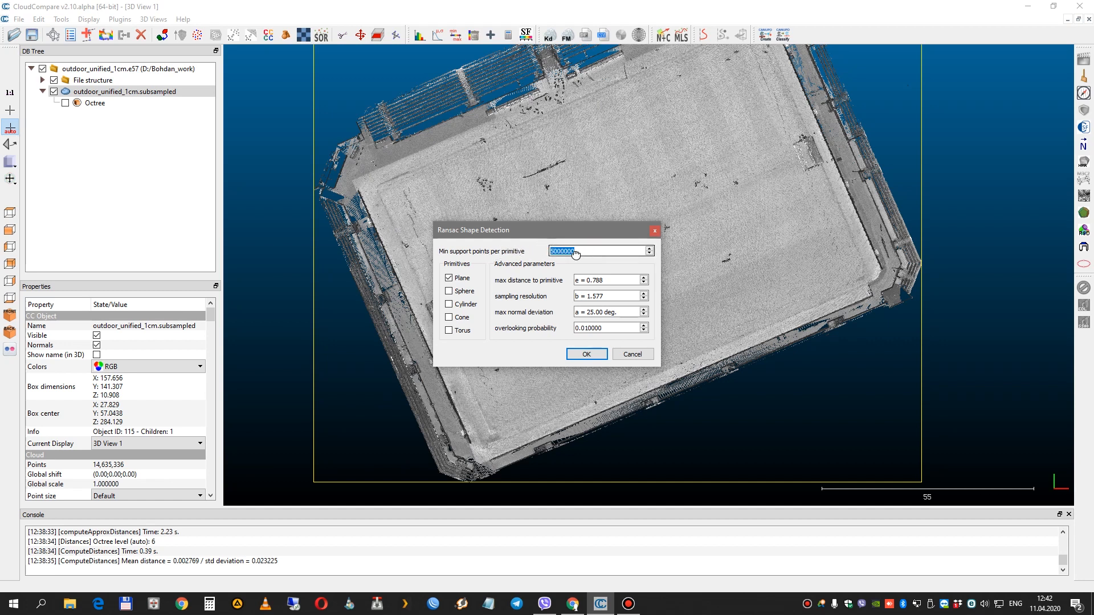
pyautogui.moveTo(574, 251)
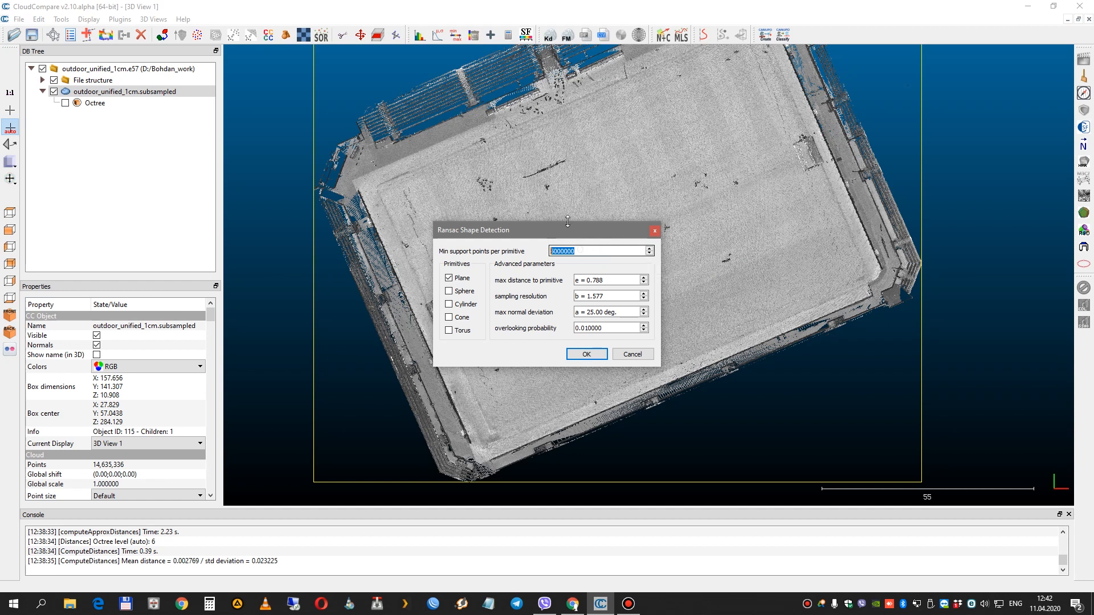
pyautogui.moveTo(419, 75)
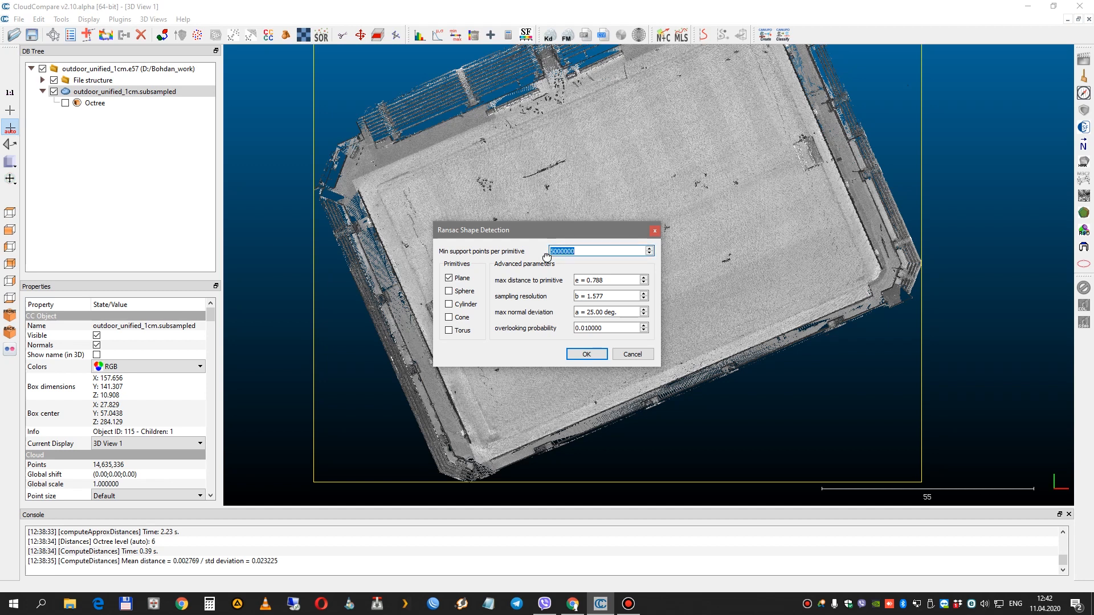
pyautogui.click(596, 251)
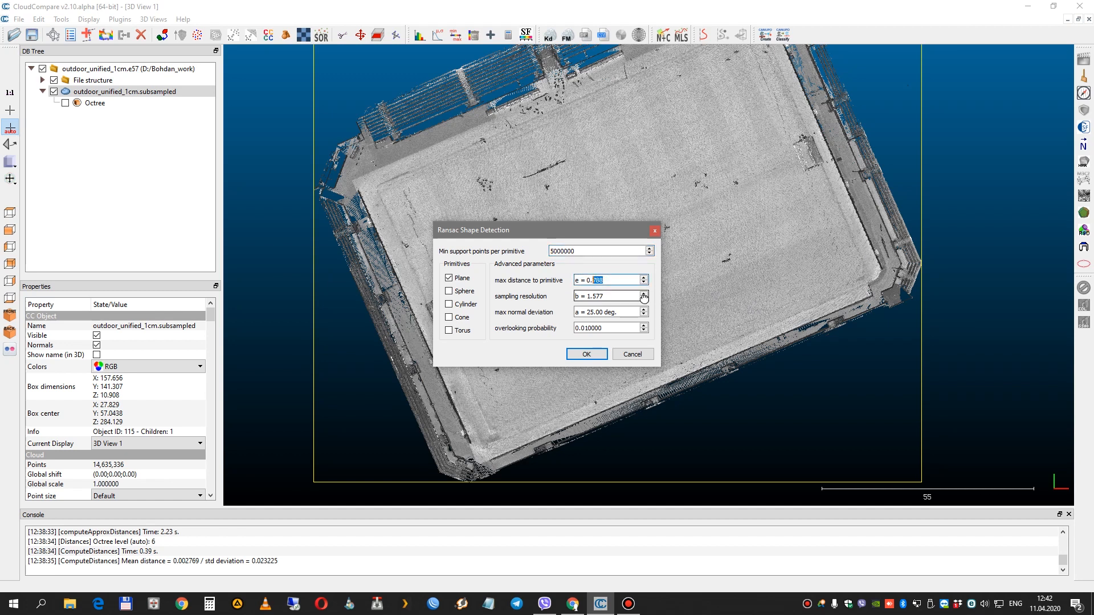
pyautogui.write('0.010')
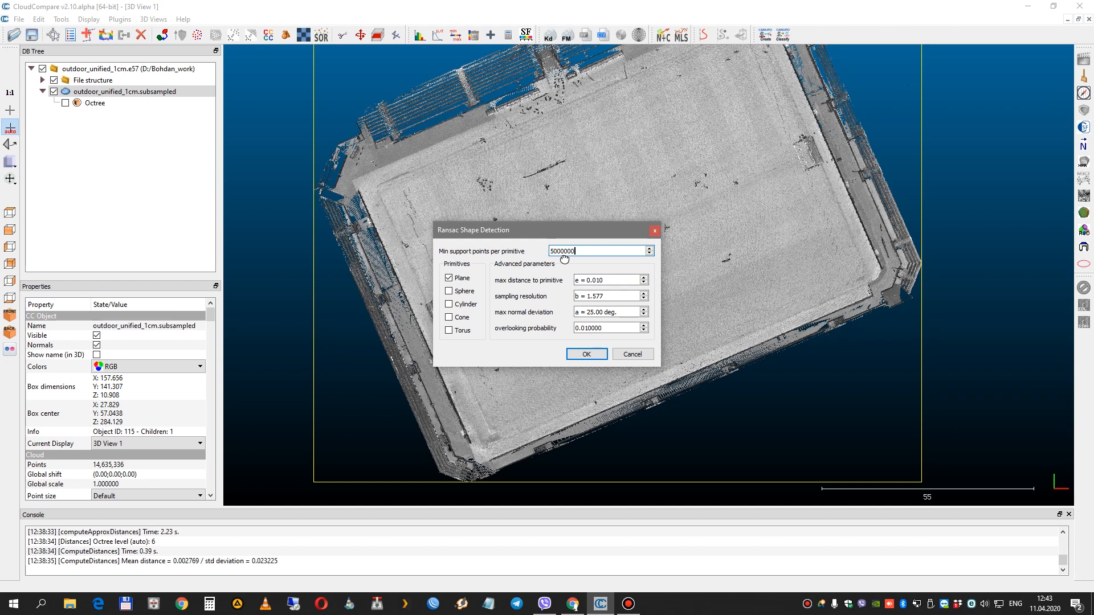
pyautogui.click(586, 353)
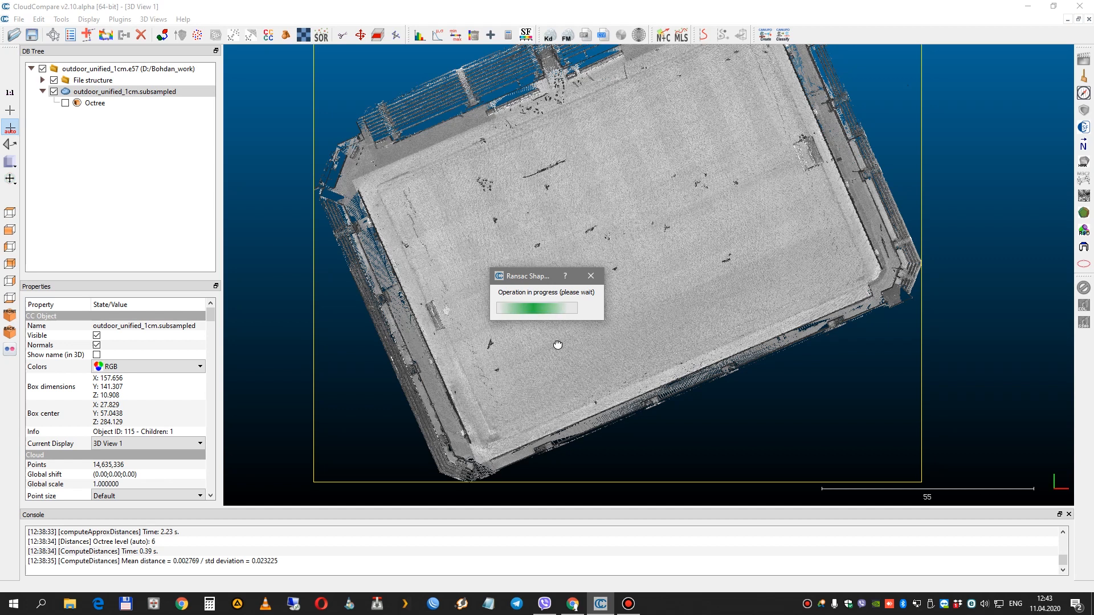
pyautogui.moveTo(553, 357)
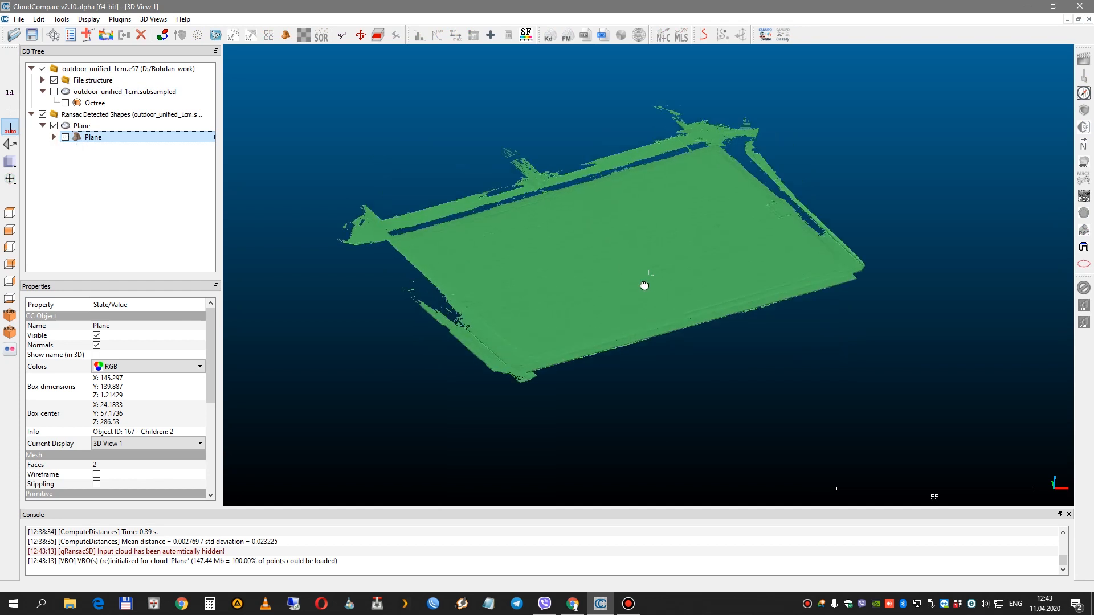
# Step: Show the fitted Plane mesh and select it together with the detected Plane points
pyautogui.moveTo(644, 285); pyautogui.dragTo(800, 130)
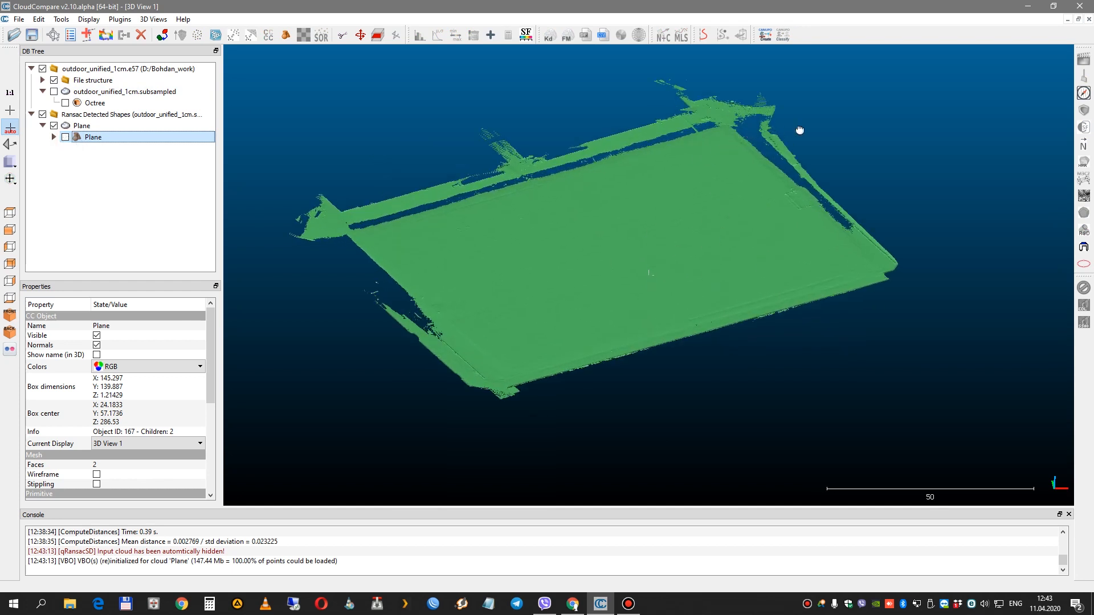
pyautogui.click(65, 136)
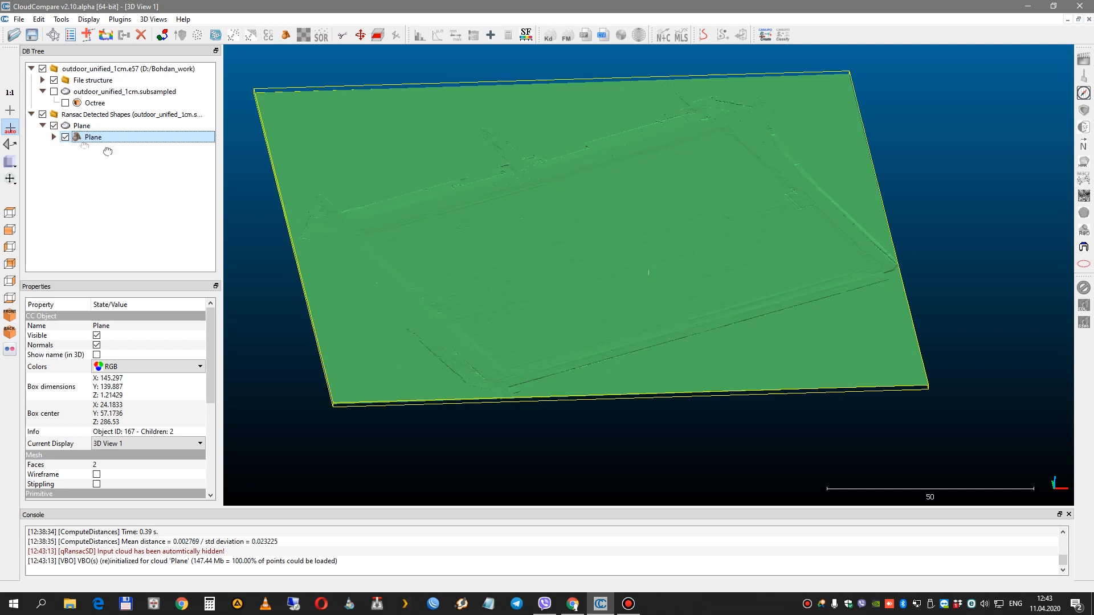
pyautogui.click(82, 125)
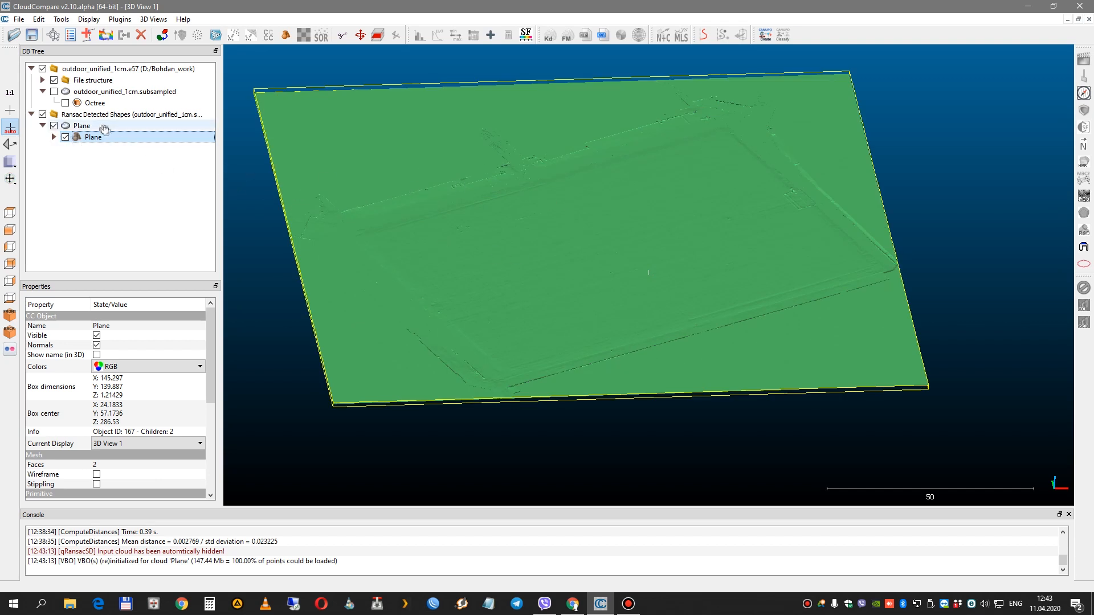
pyautogui.click(82, 125)
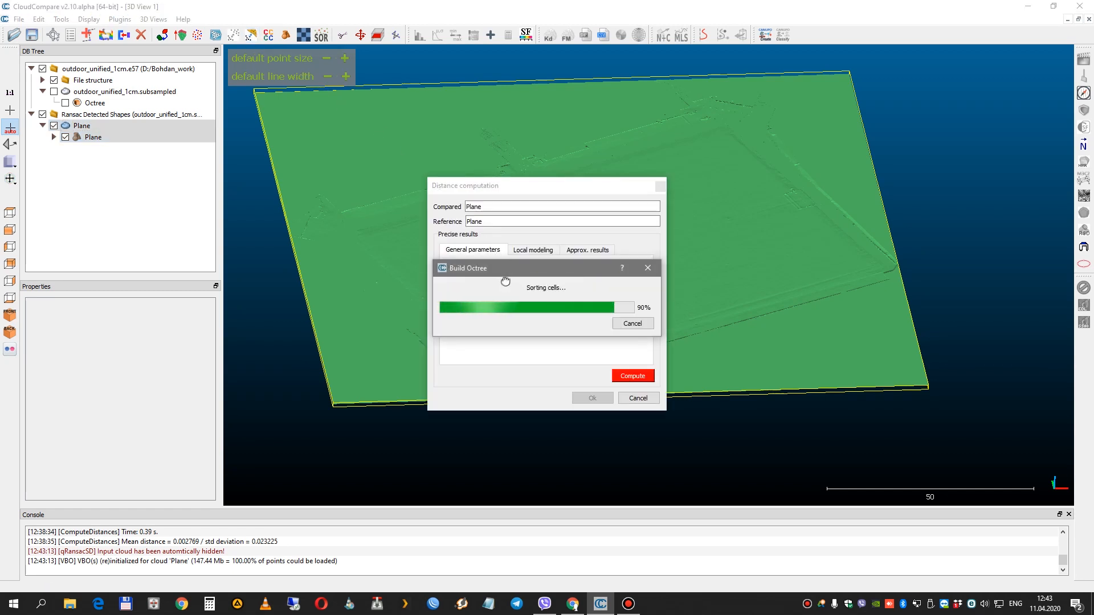
# Step: Compute signed cloud-to-mesh distances from the plane points to the Plane mesh and accept them
pyautogui.click(633, 375)
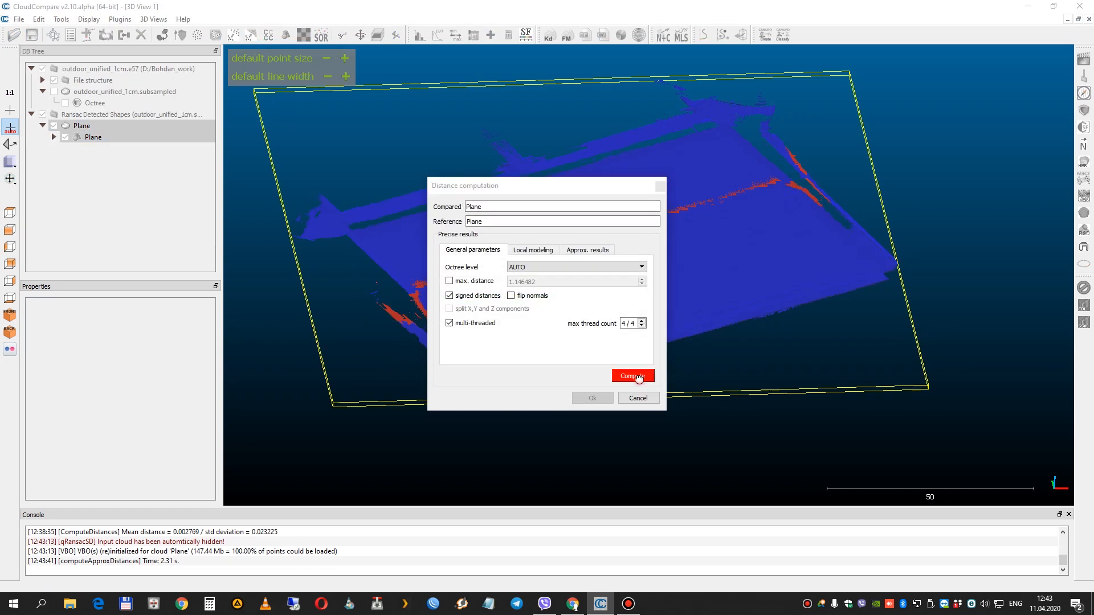
pyautogui.click(632, 375)
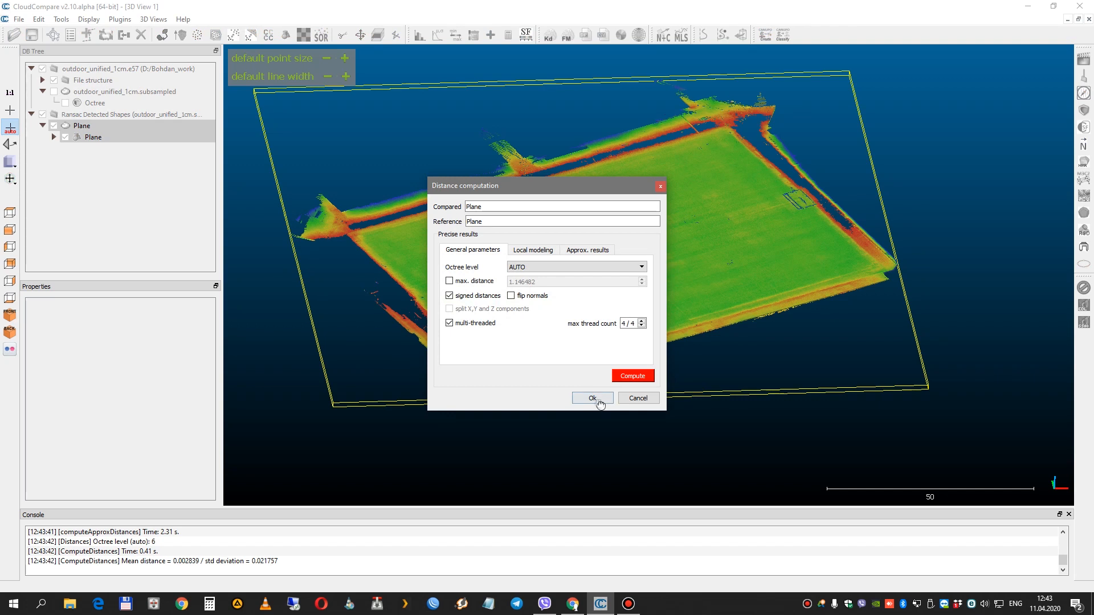
pyautogui.click(591, 397)
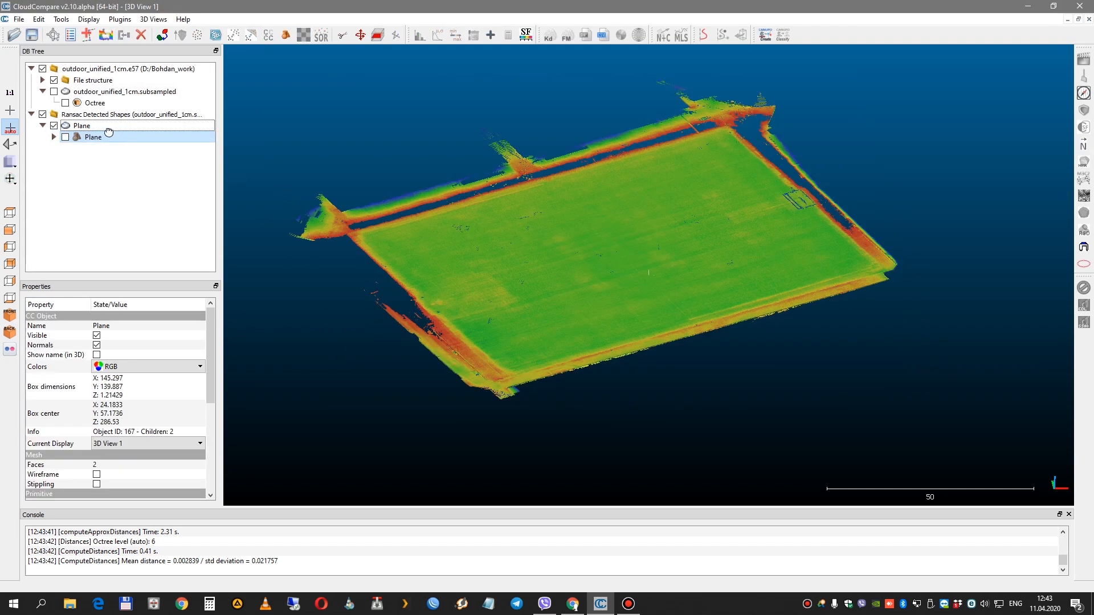
pyautogui.click(81, 125)
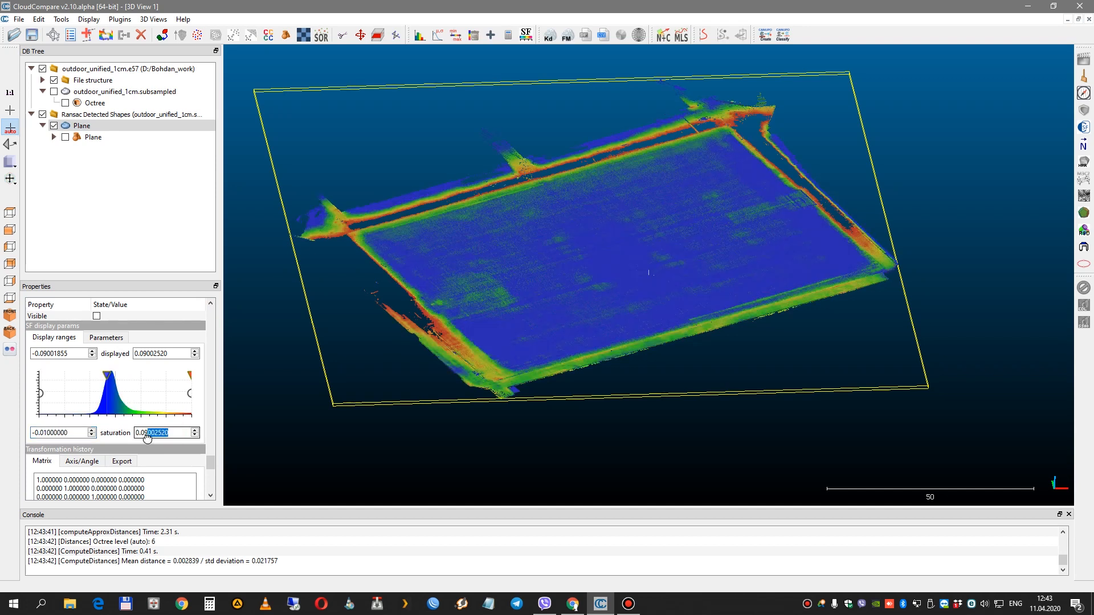
# Step: Set the SF display saturation values to -0.01 and +0.01
pyautogui.write('0.01')
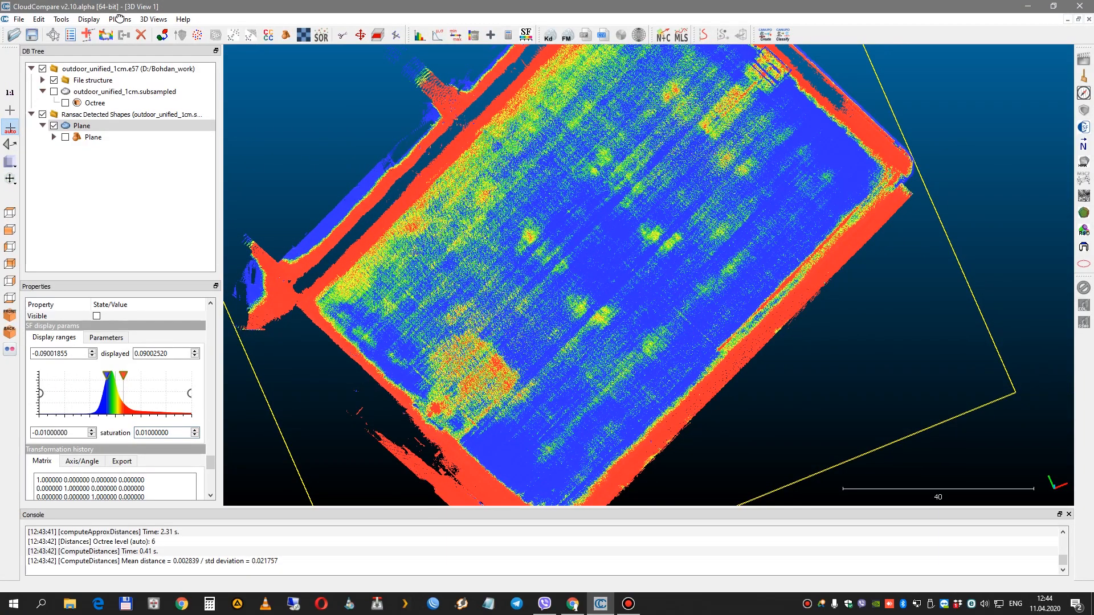
# Step: Toggle the active scalar field's colour scale bar on and rotate the field to inspect it
pyautogui.click(88, 20)
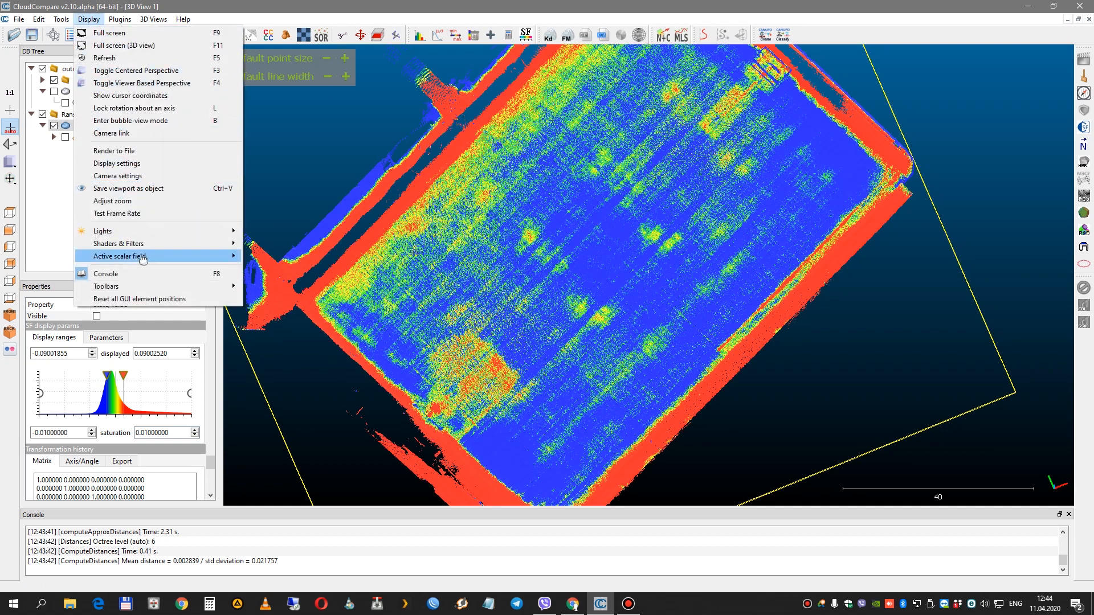
pyautogui.moveTo(119, 243)
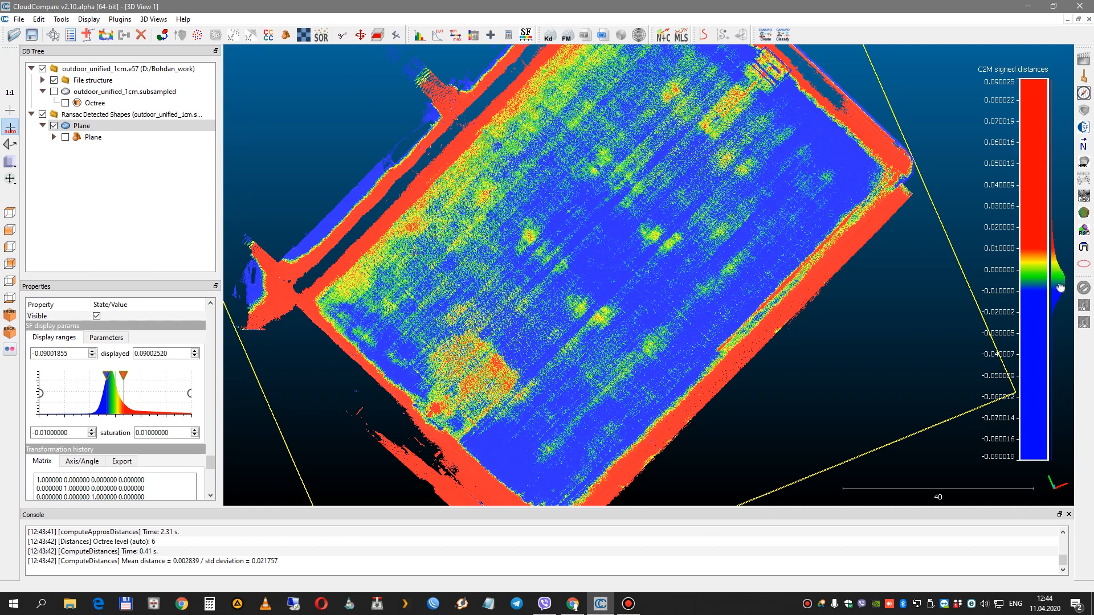
pyautogui.moveTo(777, 296)
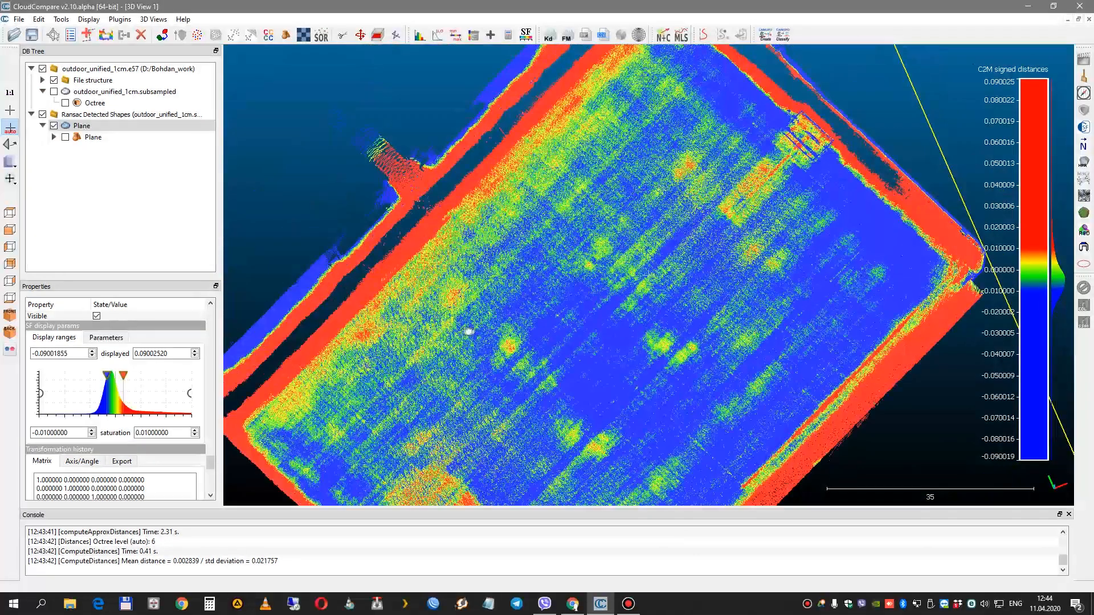
pyautogui.moveTo(468, 331); pyautogui.dragTo(778, 200)
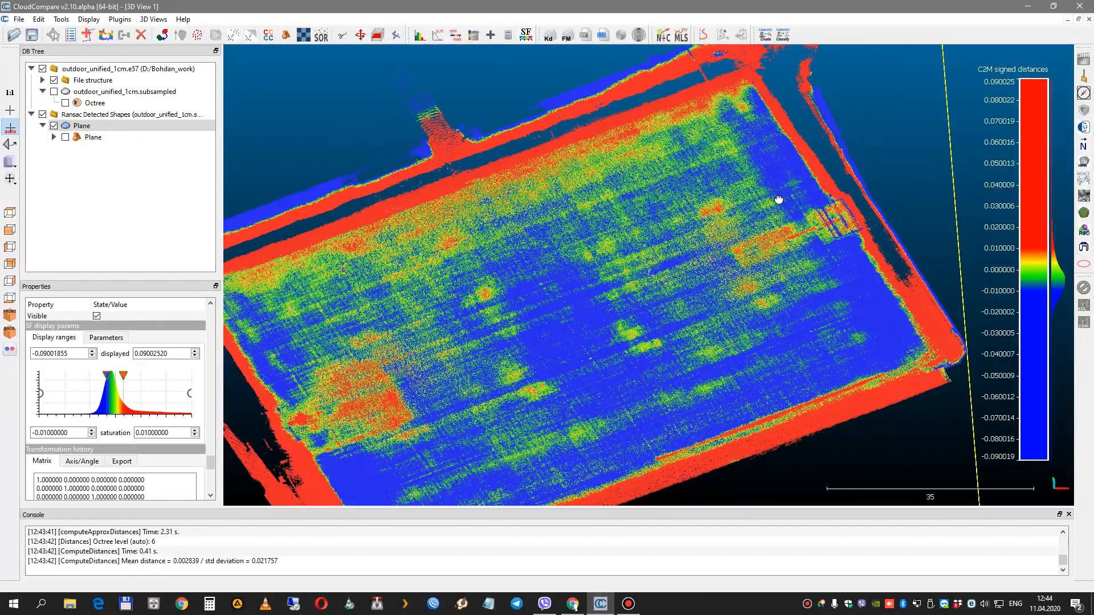